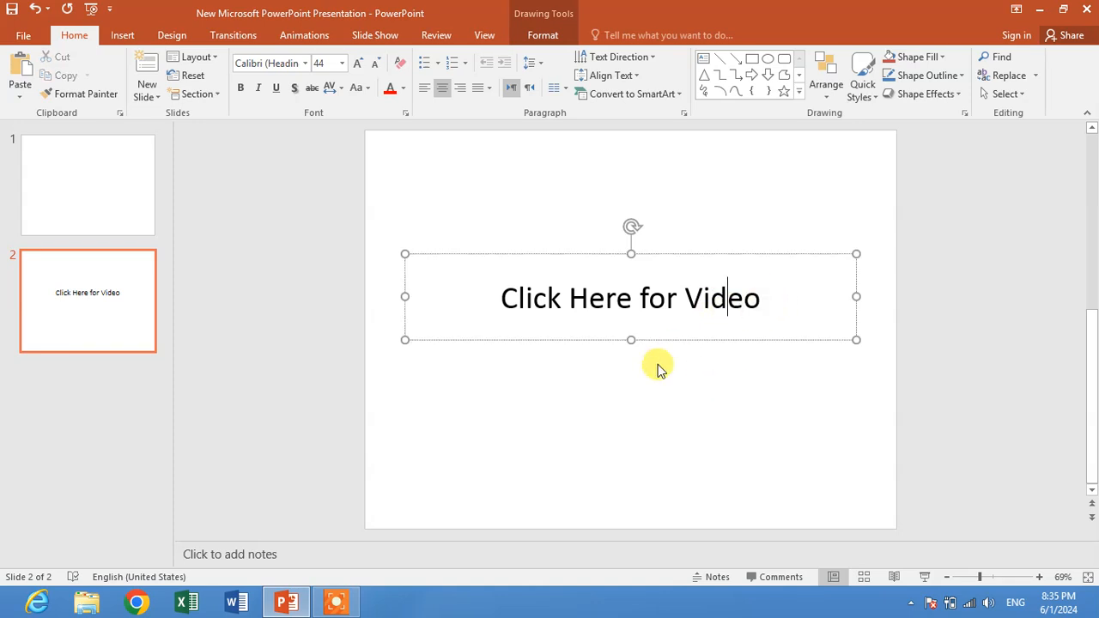
{"action": "mouse_move", "coordinate": [164, 584]}
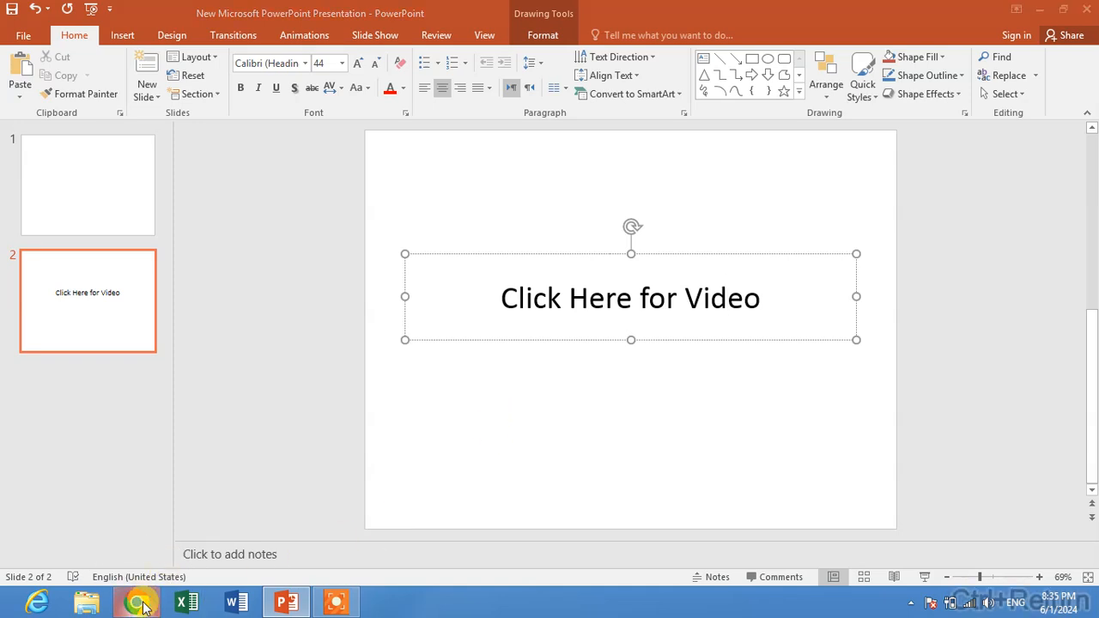
- Open the YouTube Excel duplicate and unique values video in Chrome, copy its URL, and return to PowerPoint
{"action": "left_click", "coordinate": [137, 602]}
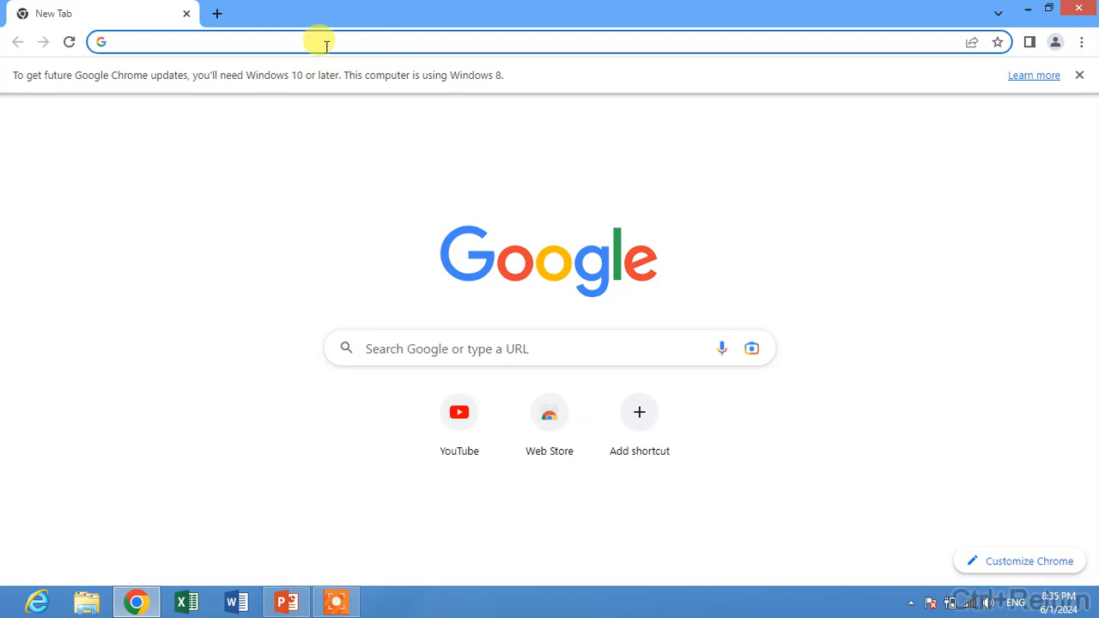
{"action": "type", "text": "youtube.com/watch?v=8iuR4G4z89c"}
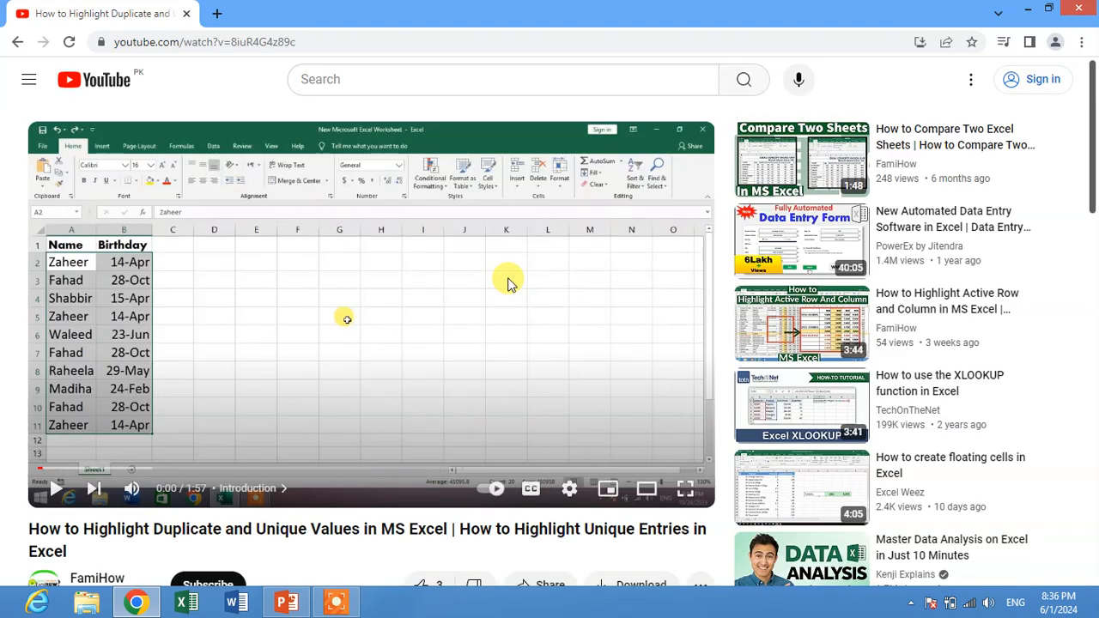
{"action": "mouse_move", "coordinate": [501, 353]}
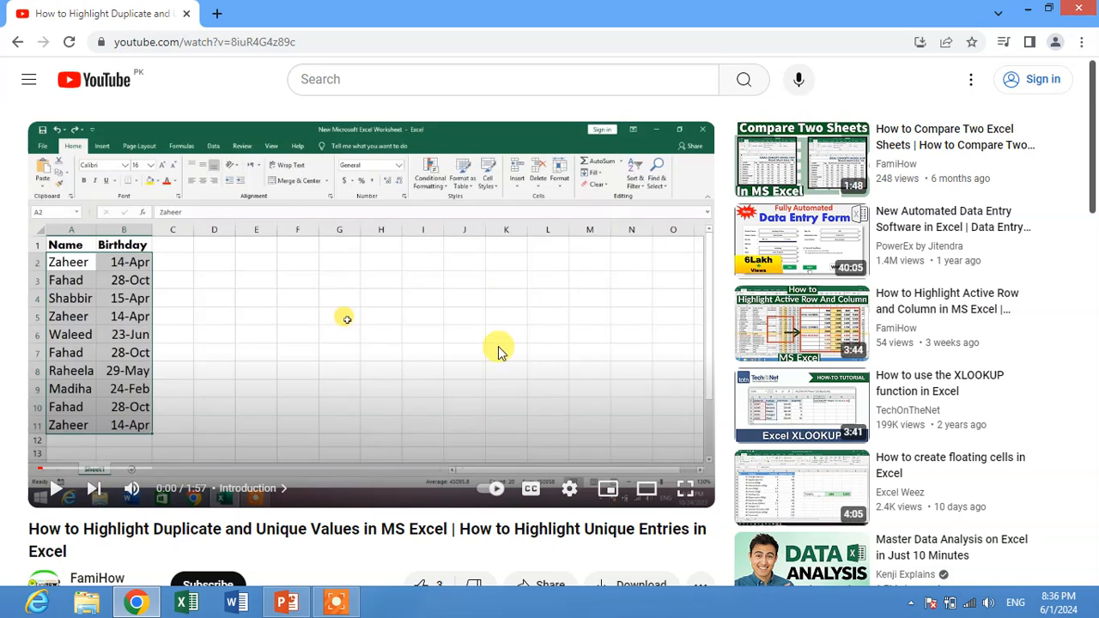
{"action": "mouse_move", "coordinate": [324, 101]}
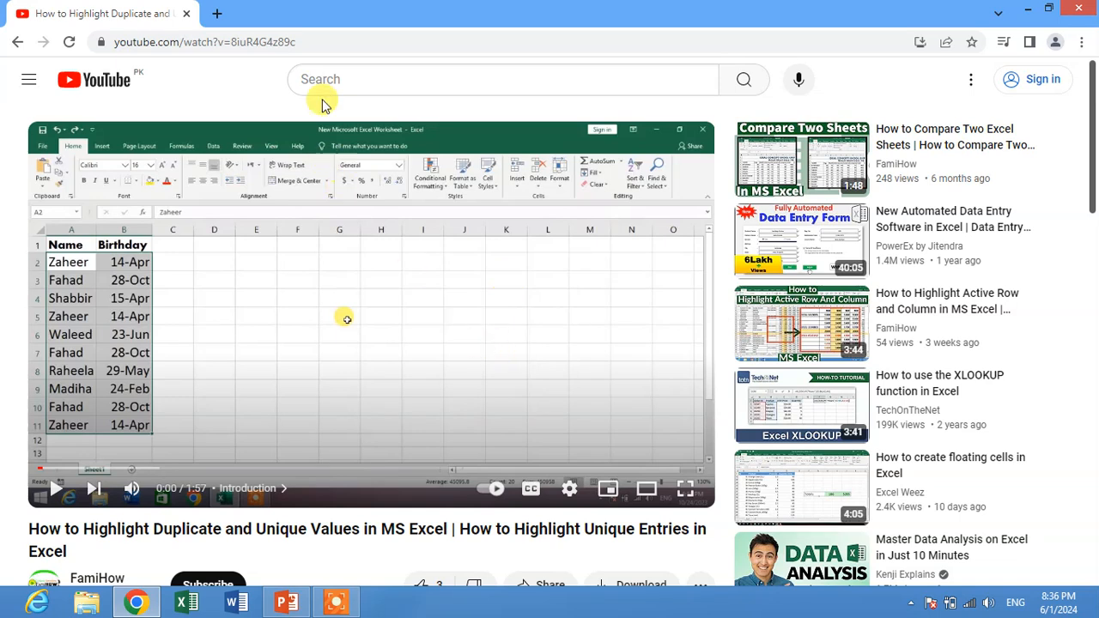
{"action": "left_click", "coordinate": [206, 41]}
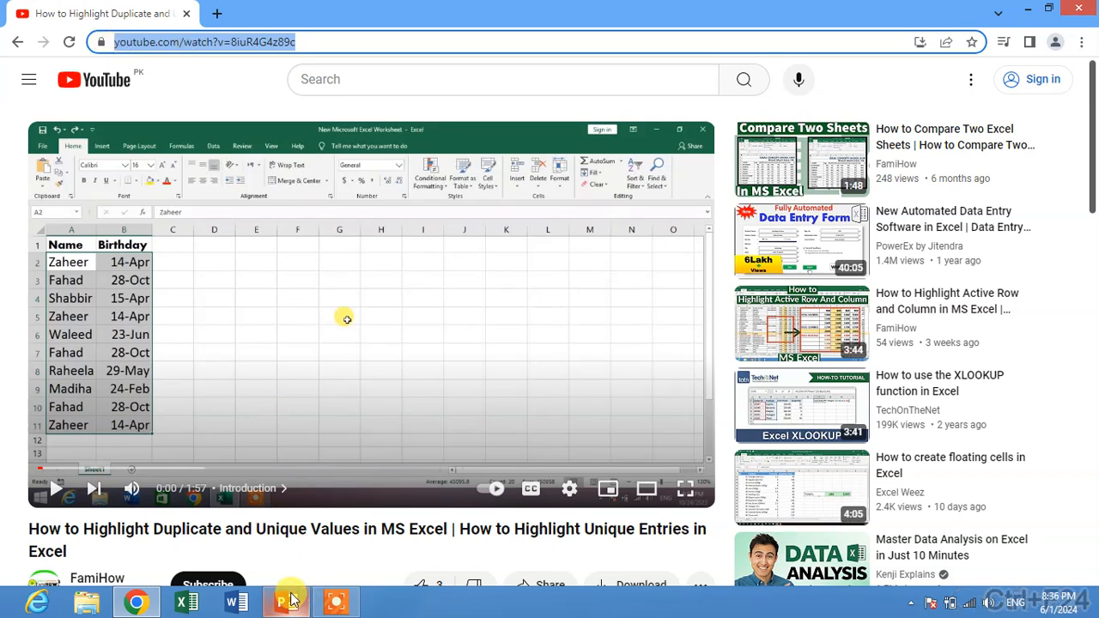
{"action": "left_click", "coordinate": [286, 601]}
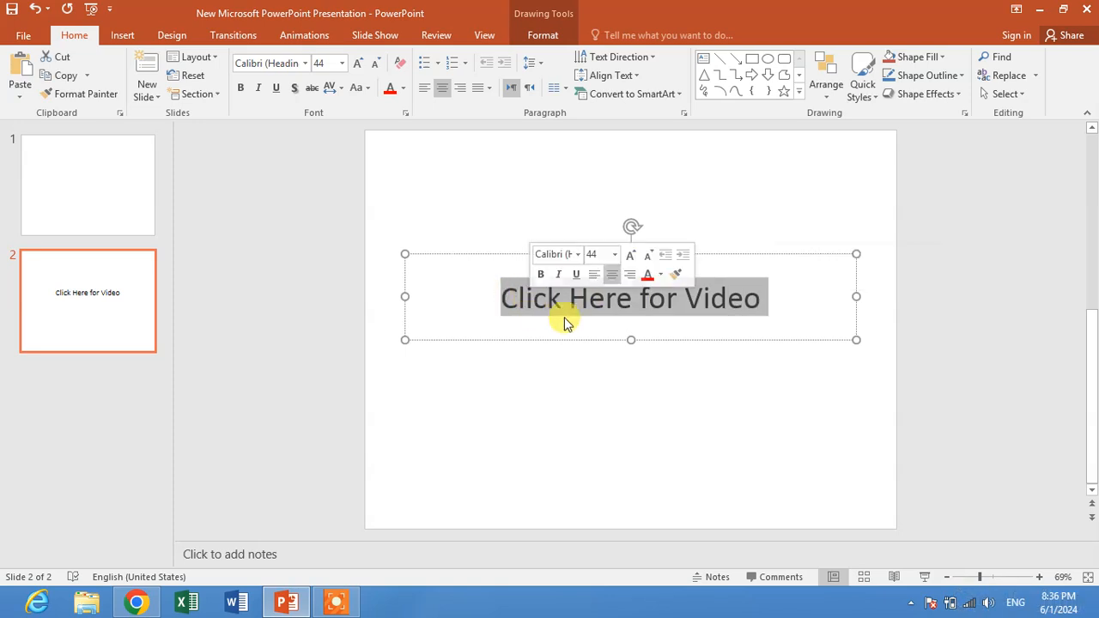
{"action": "mouse_move", "coordinate": [727, 283]}
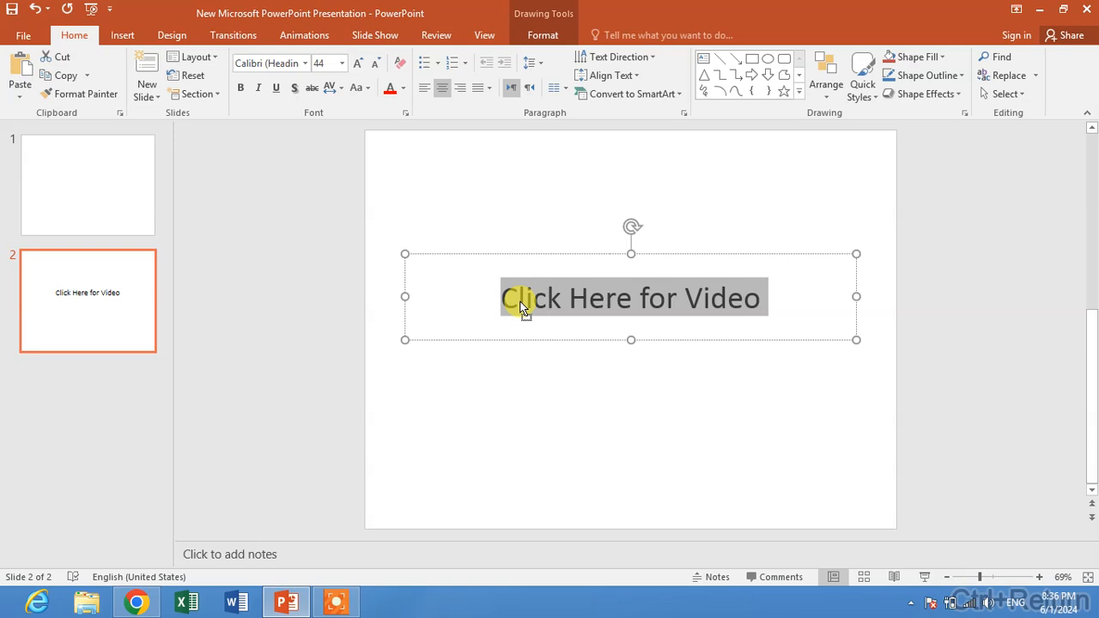
- Bring up the right-click menu for the selected 'Click Here for Video' text
{"action": "right_click", "coordinate": [524, 309]}
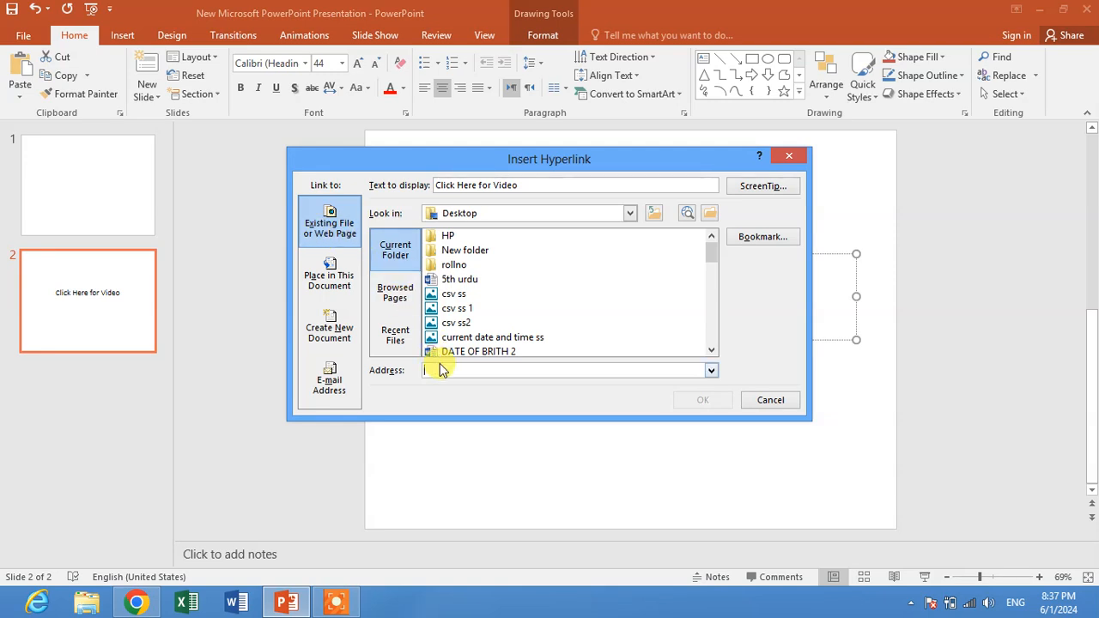
- Paste the copied YouTube video address into the hyperlink Address box and confirm with OK
{"action": "right_click", "coordinate": [439, 370]}
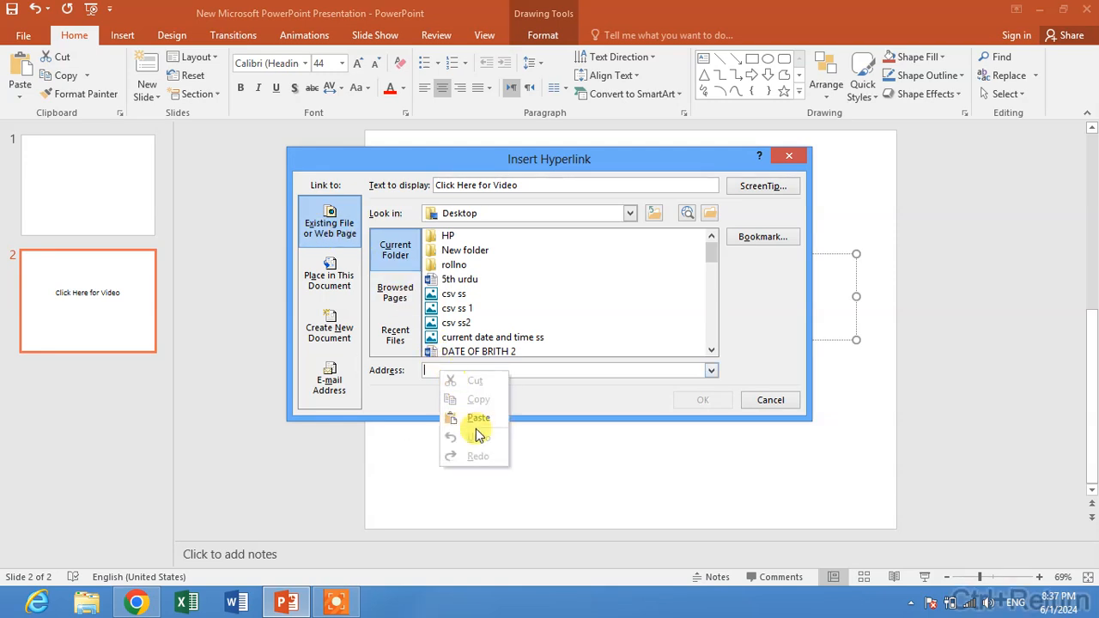
{"action": "left_click", "coordinate": [479, 418]}
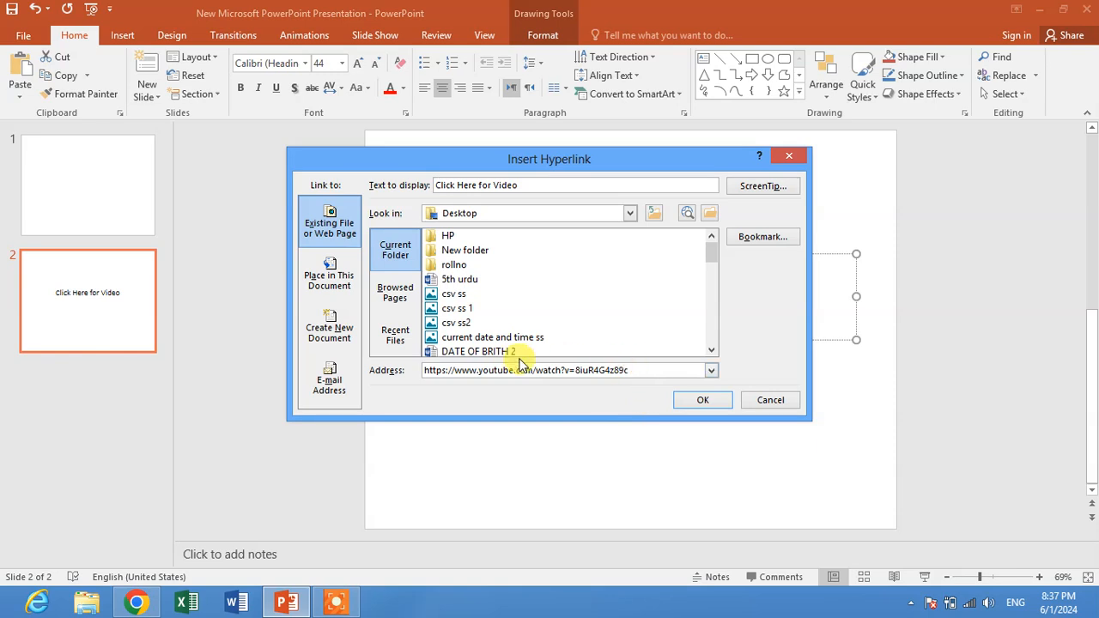
{"action": "left_click", "coordinate": [702, 399]}
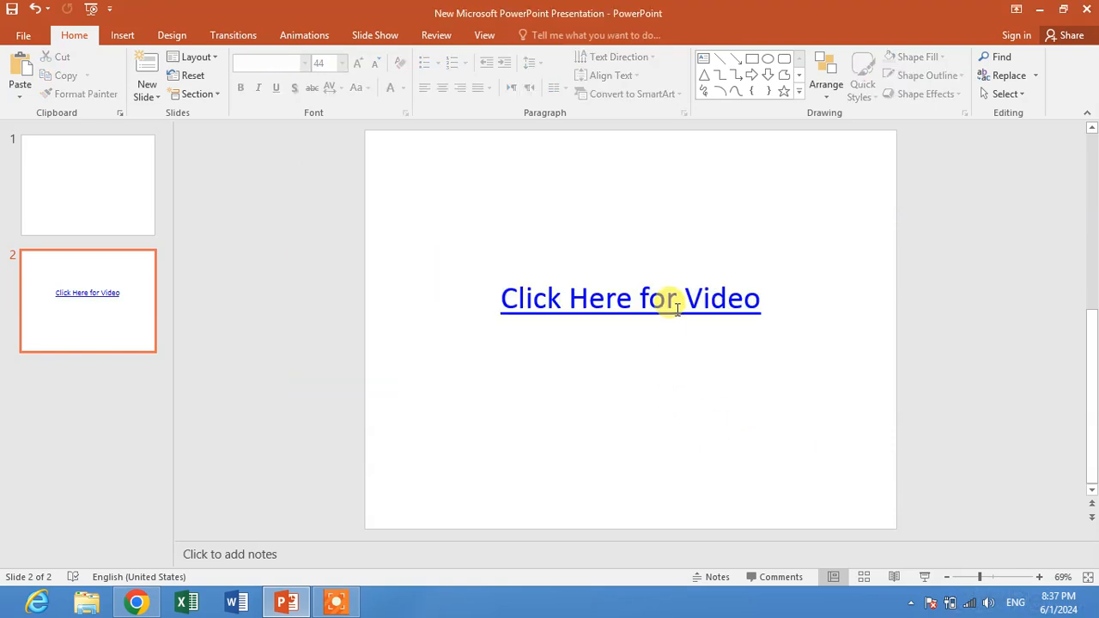
{"action": "mouse_move", "coordinate": [687, 311]}
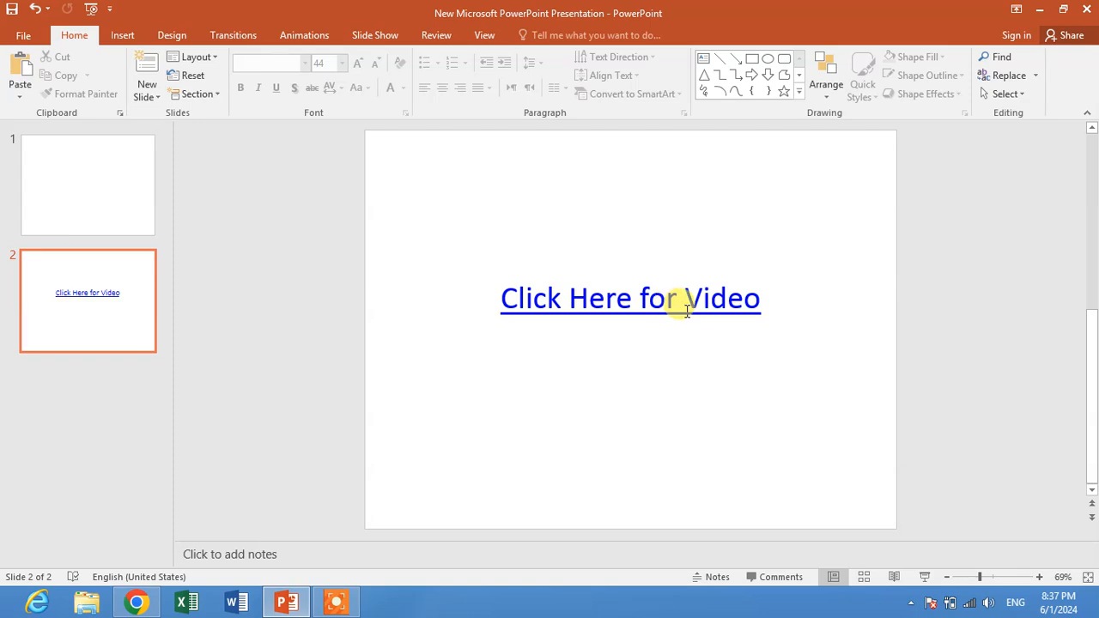
{"action": "mouse_move", "coordinate": [747, 300]}
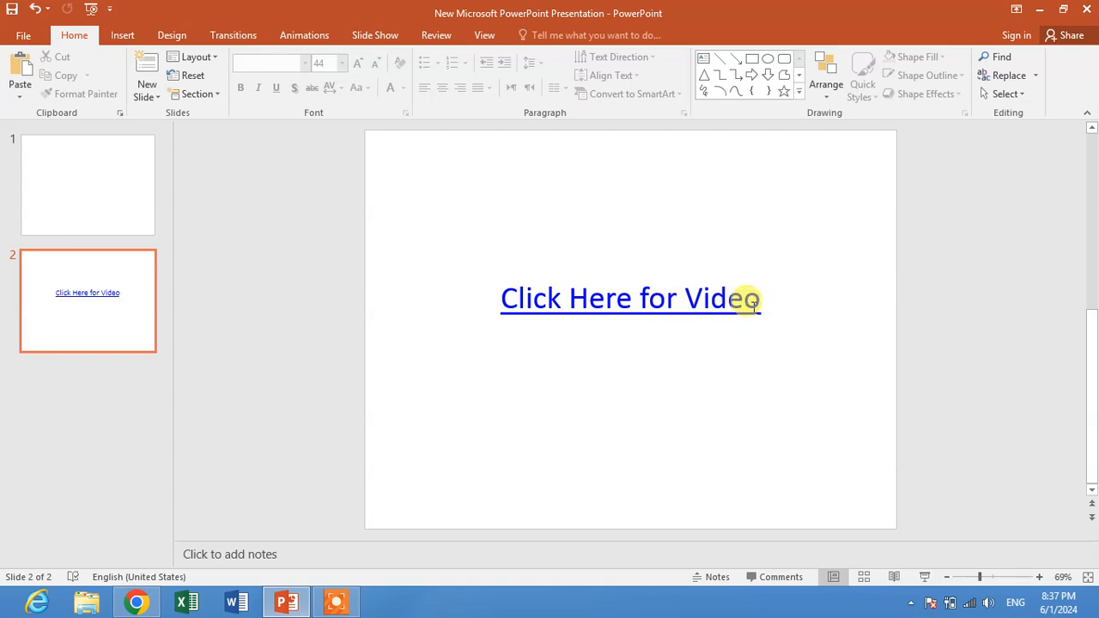
- Use Open Hyperlink on the 'Click Here for Video' text to launch the linked video
{"action": "double_click", "coordinate": [723, 298]}
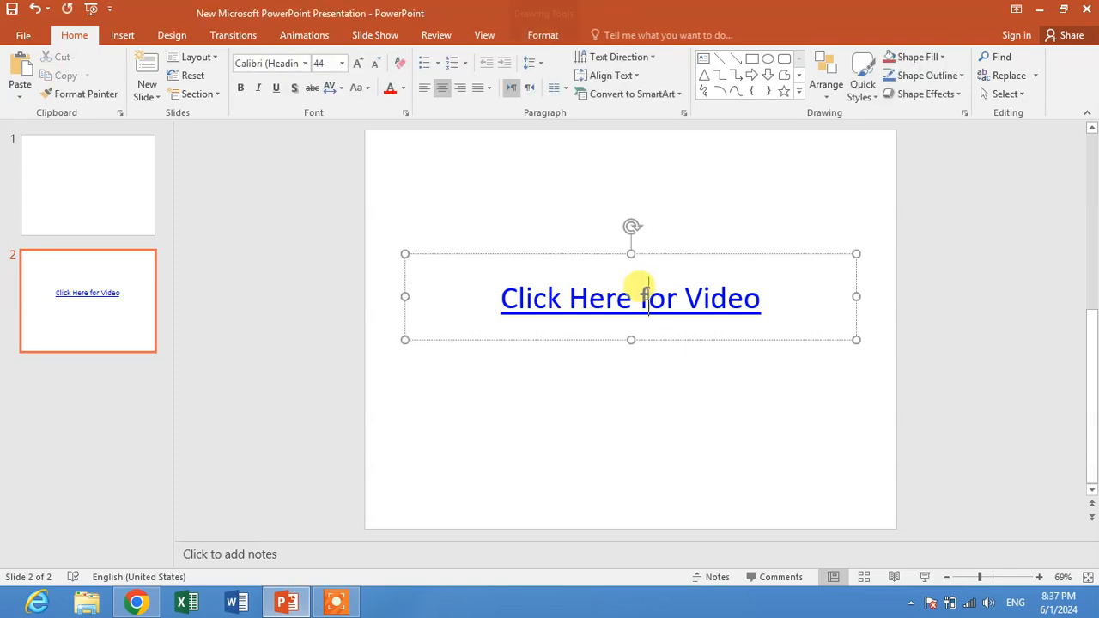
{"action": "right_click", "coordinate": [631, 298]}
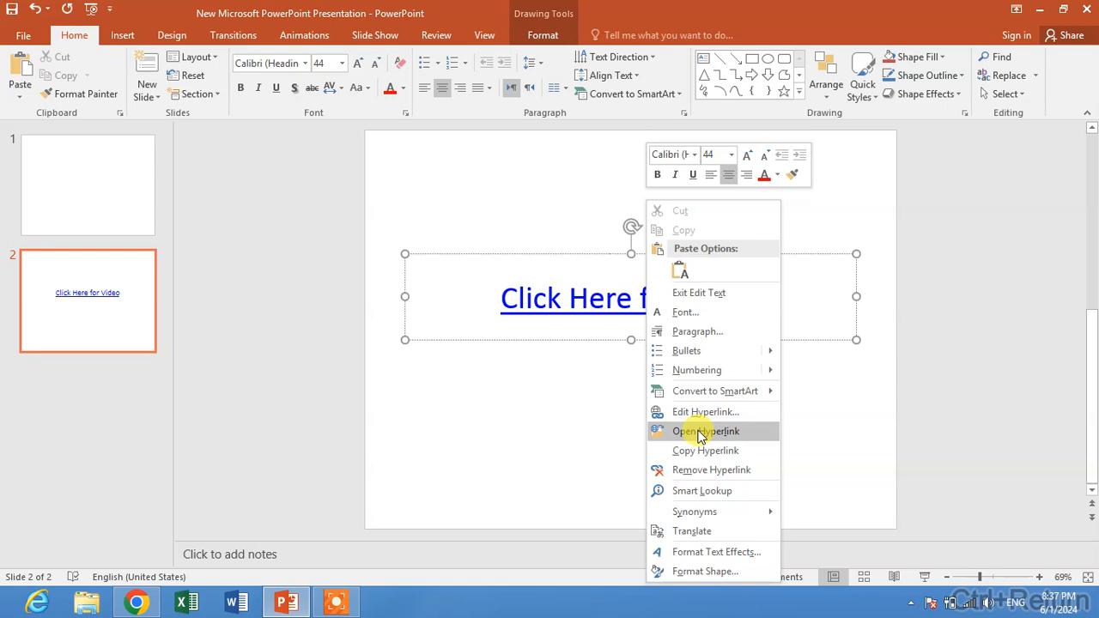
{"action": "left_click", "coordinate": [705, 432]}
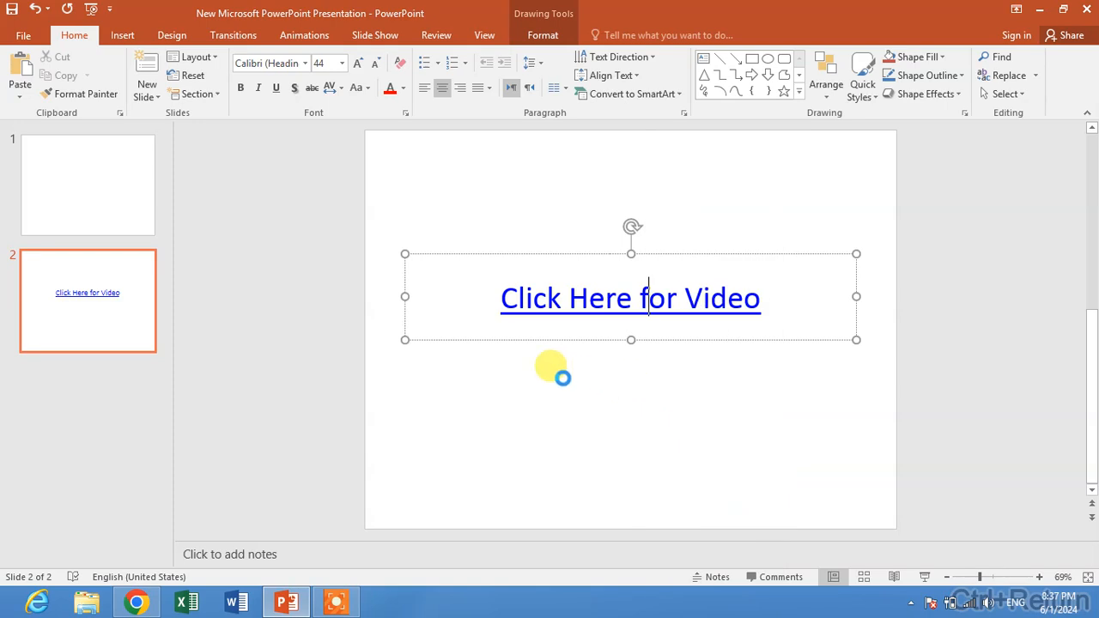
{"action": "left_click", "coordinate": [629, 298]}
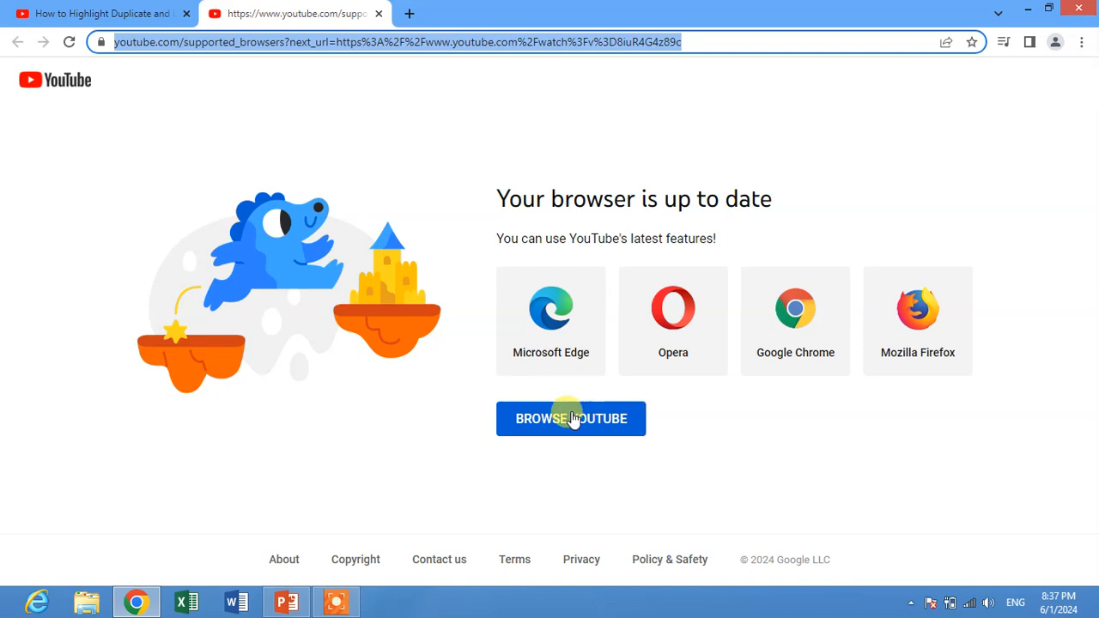
- Continue past YouTube's browser-check page to the video, then return to the presentation
{"action": "left_click", "coordinate": [571, 419]}
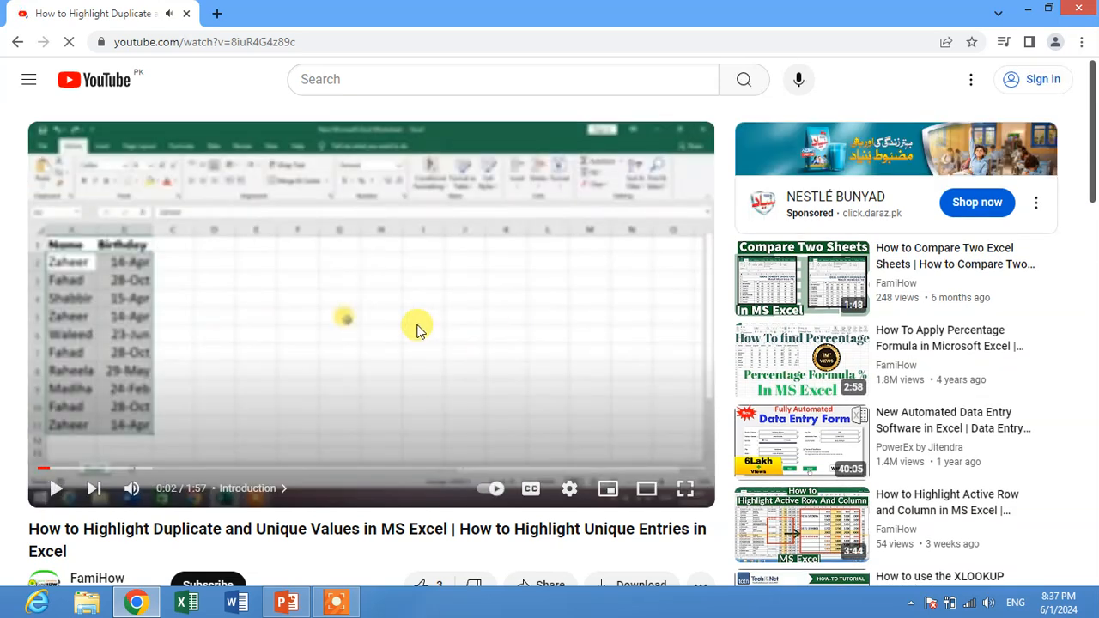
{"action": "mouse_move", "coordinate": [425, 355]}
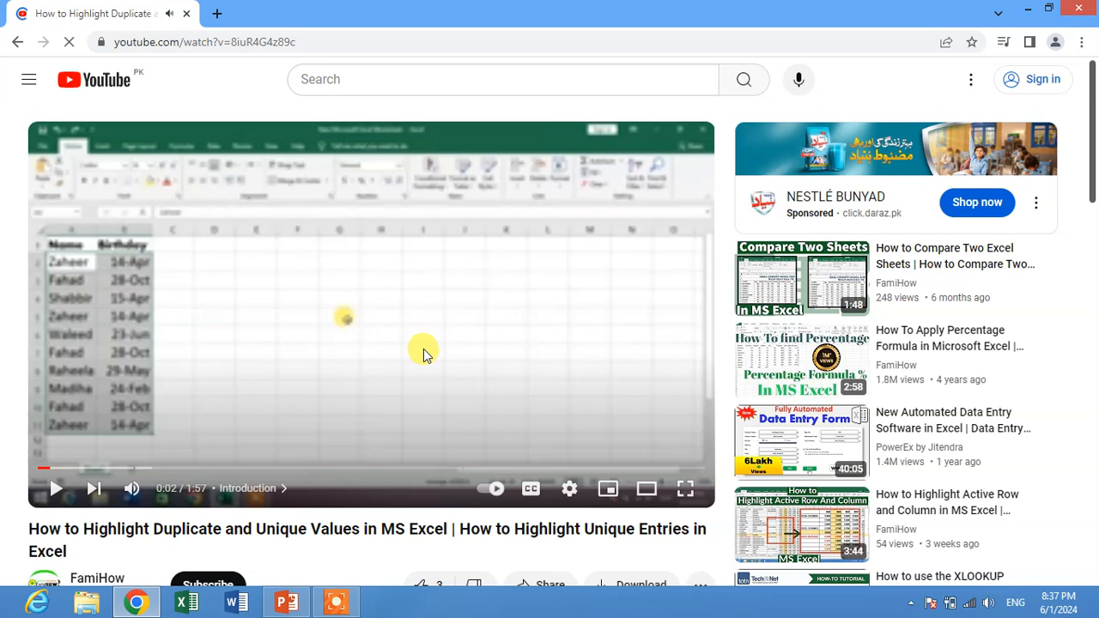
{"action": "mouse_move", "coordinate": [264, 511]}
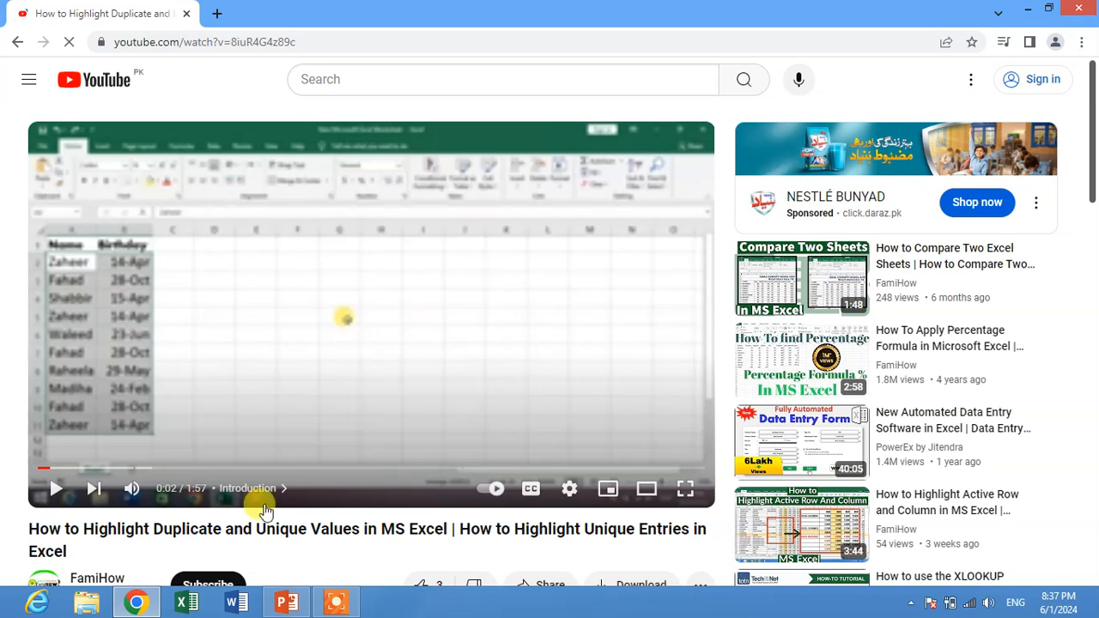
{"action": "left_click", "coordinate": [286, 601]}
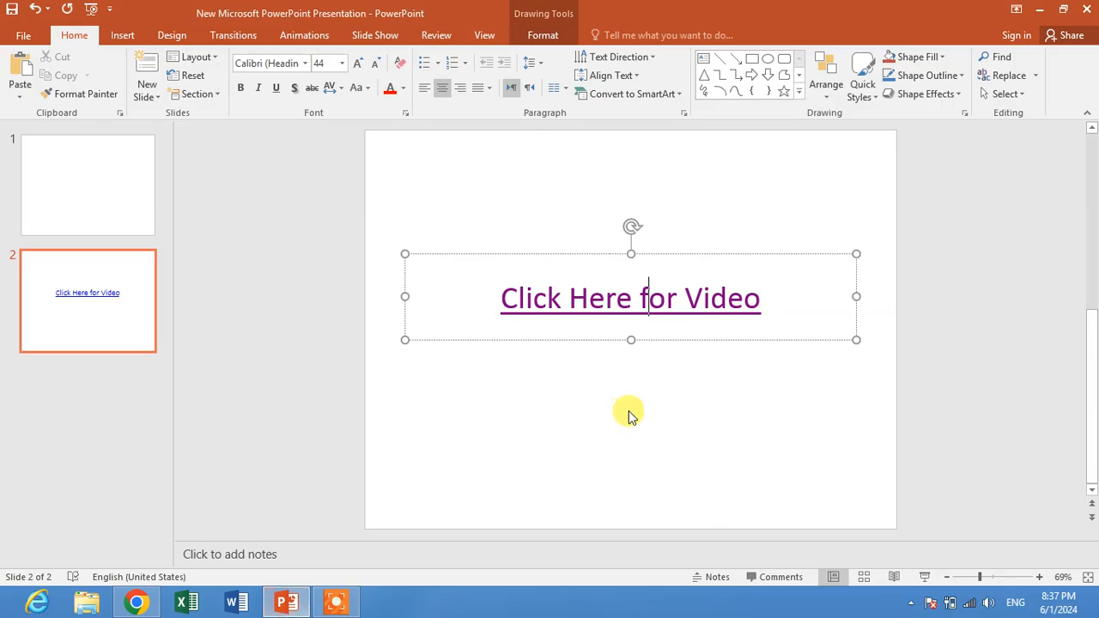